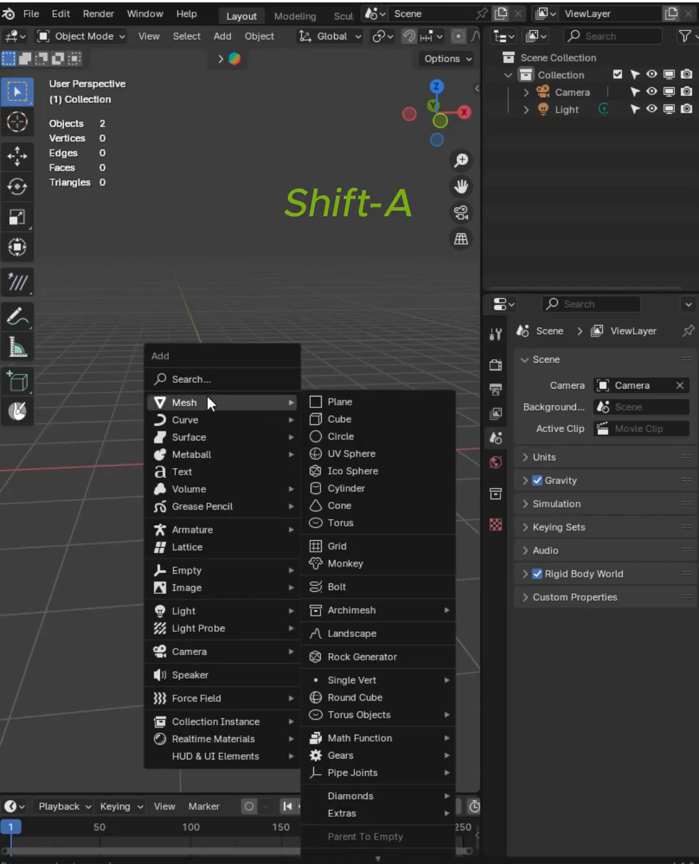
Add a UV sphere, rotate it 90° about X, and enter Edit Mode.
click(351, 454)
text(90)
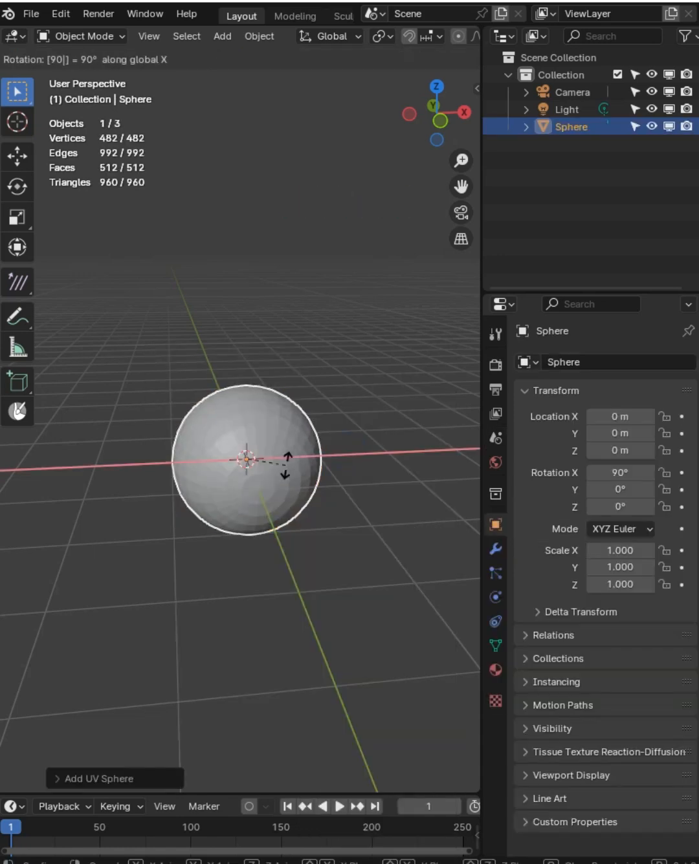
key(Tab)
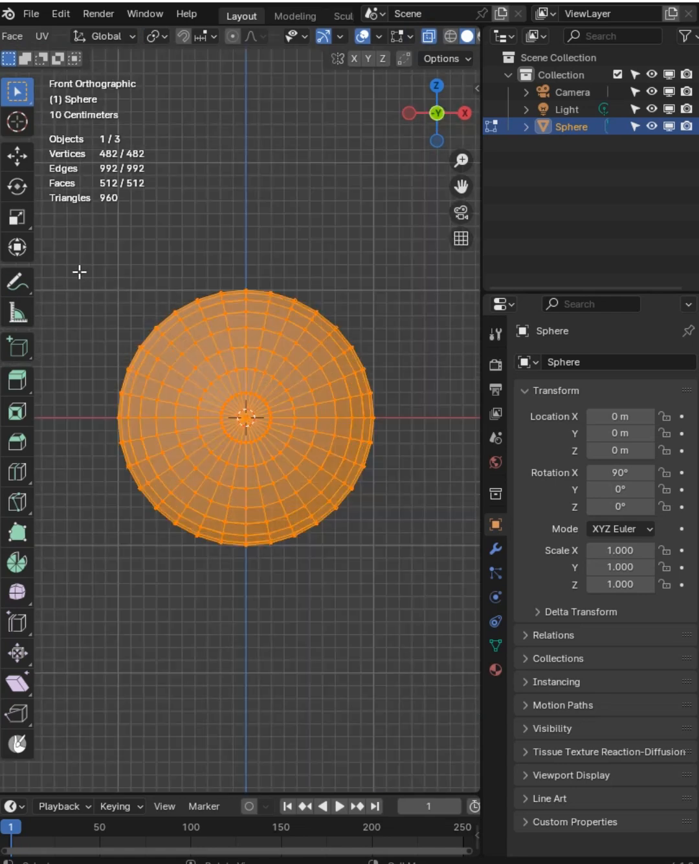
Separate the sphere's top half, rotate it 90° on Z, and select both halves.
key(p)
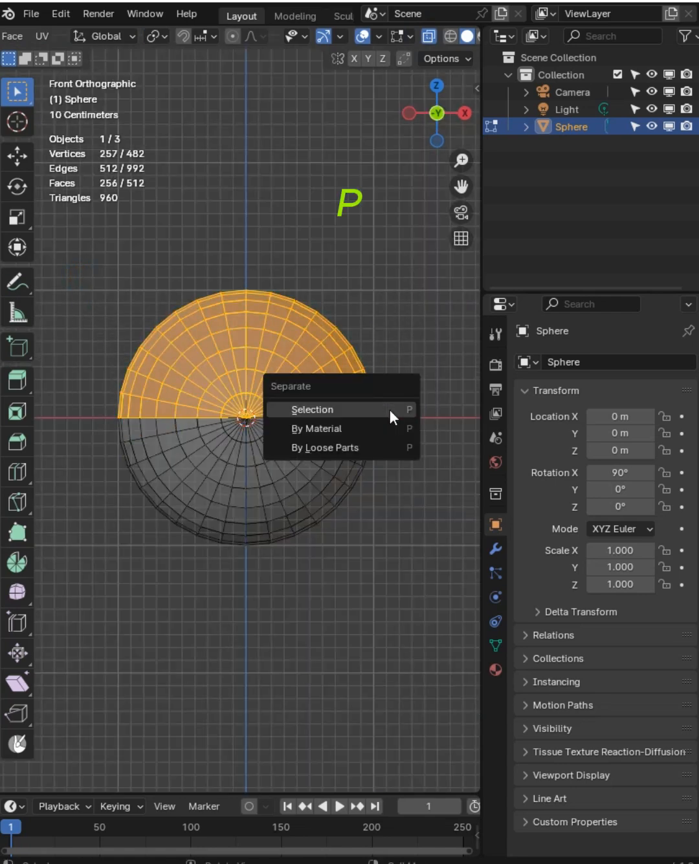
click(311, 409)
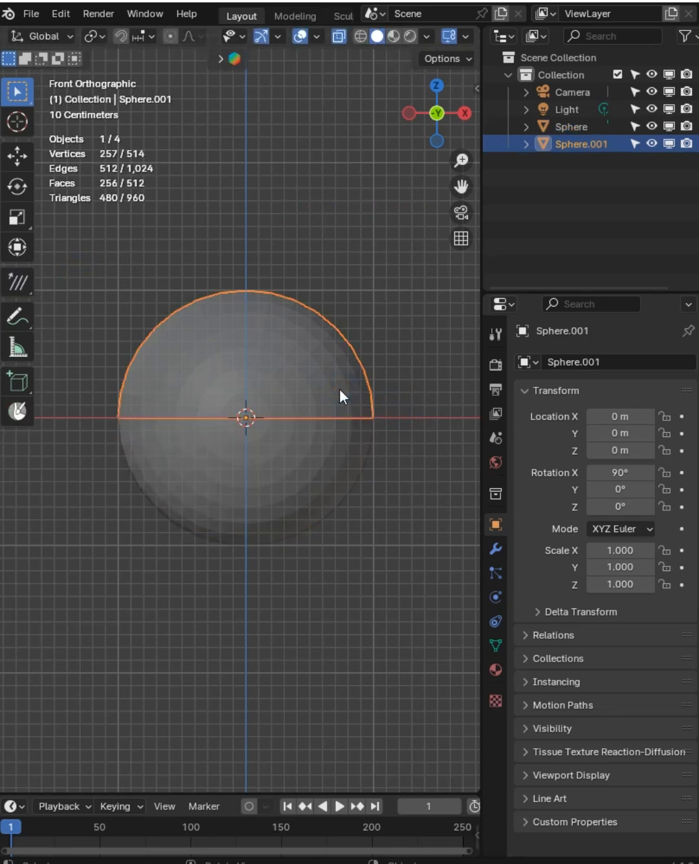
key(r)
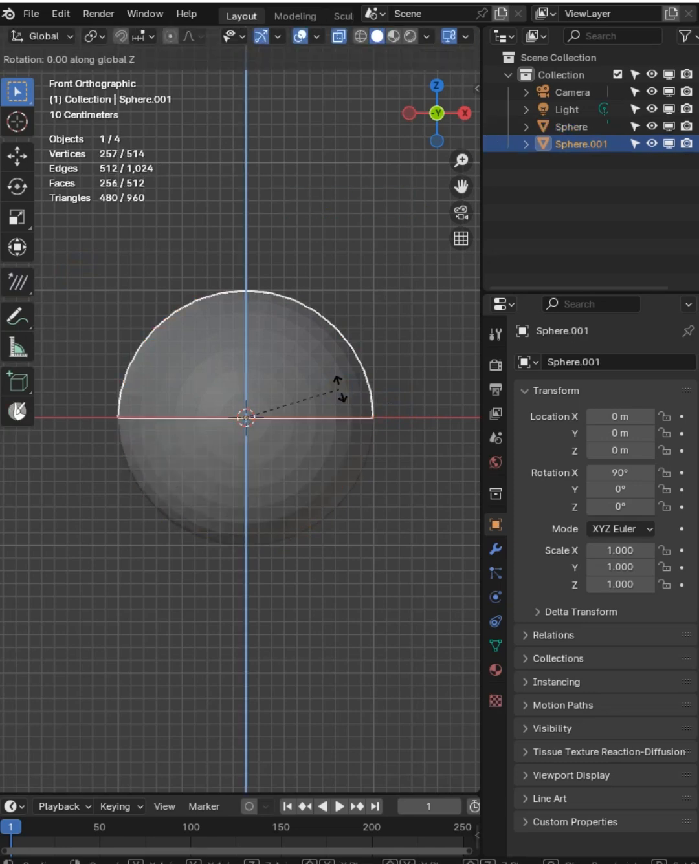
click(317, 447)
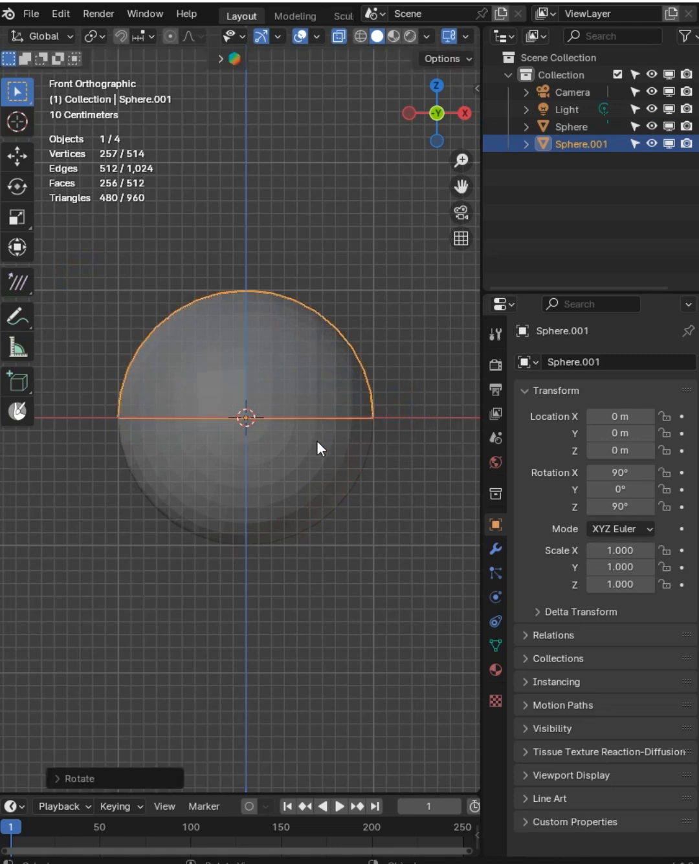
click(571, 126)
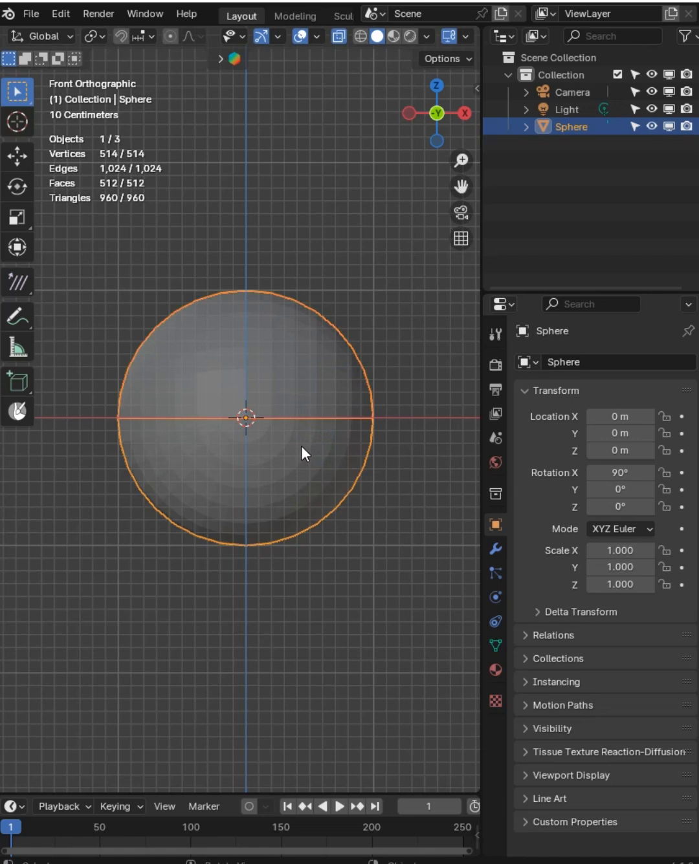
Merge by distance, inset the seam-loop faces, and assign them to new vertex group 'Group'.
click(495, 549)
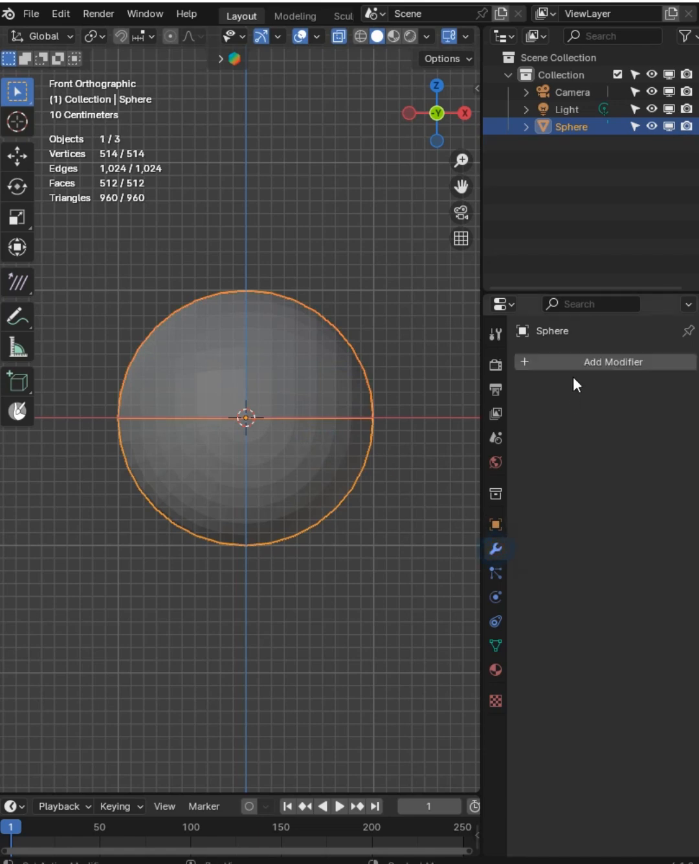
click(612, 361)
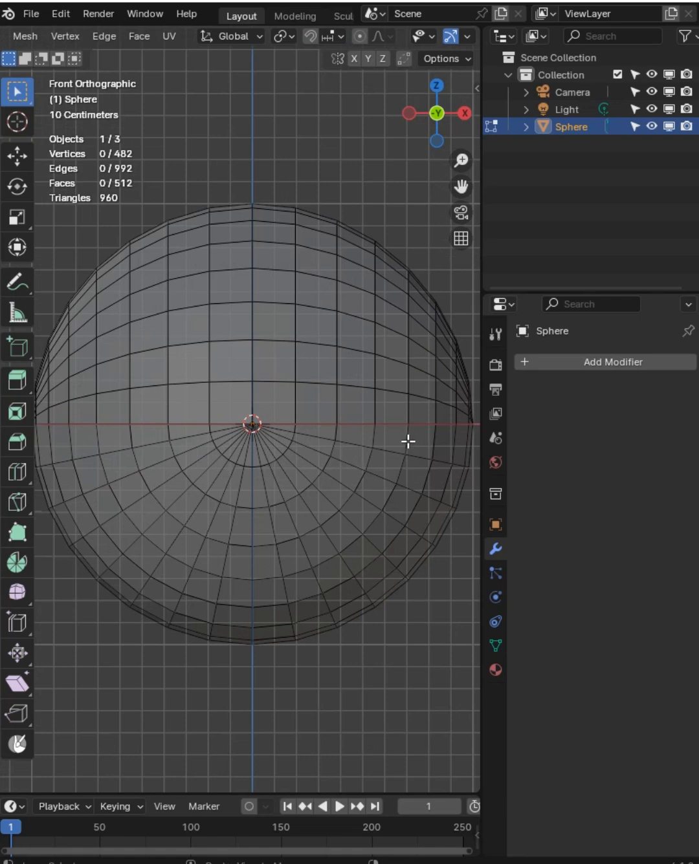
click(403, 446)
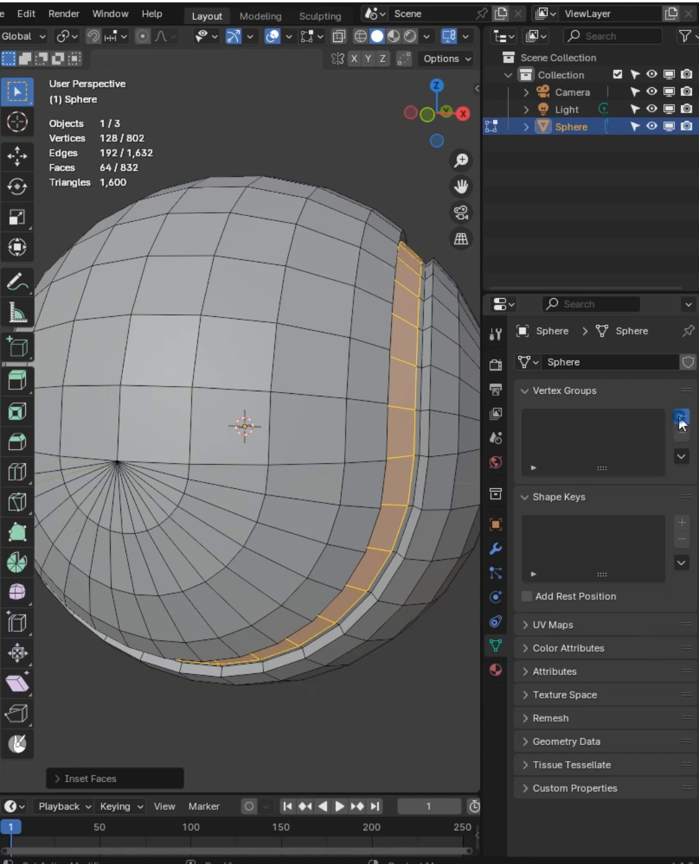
click(681, 416)
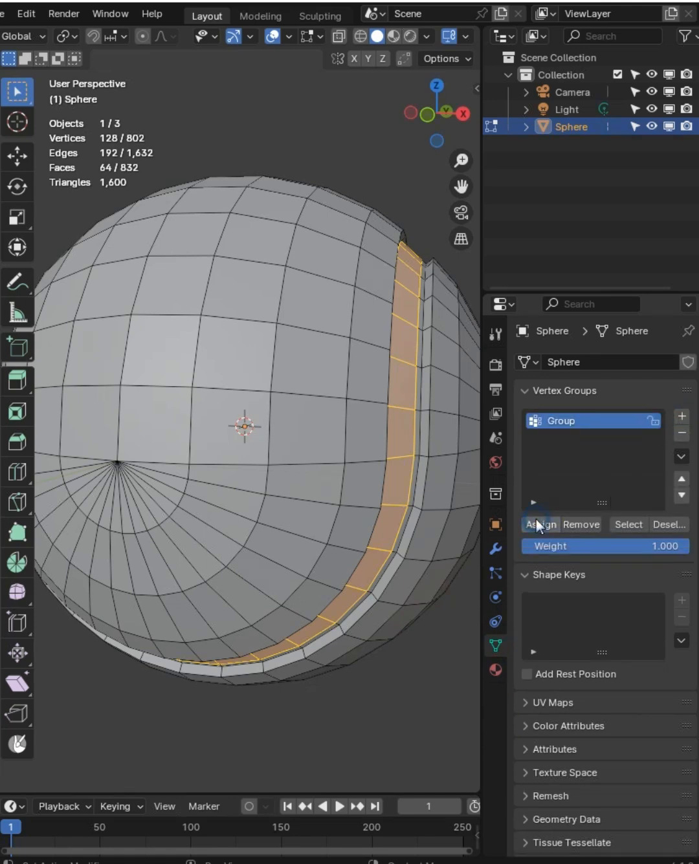
click(495, 670)
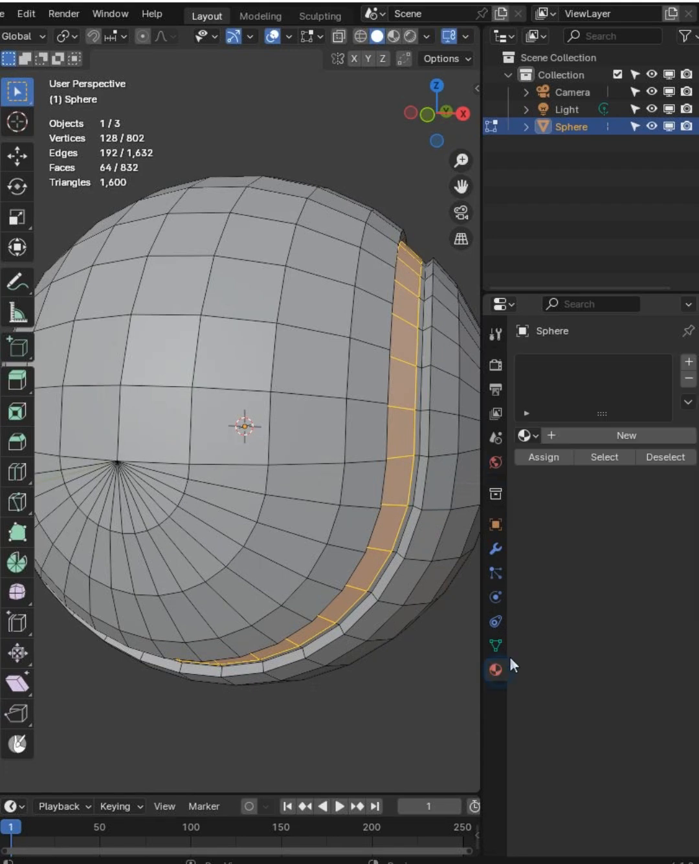
Create green and white materials and assign the white one to the seam faces.
click(689, 360)
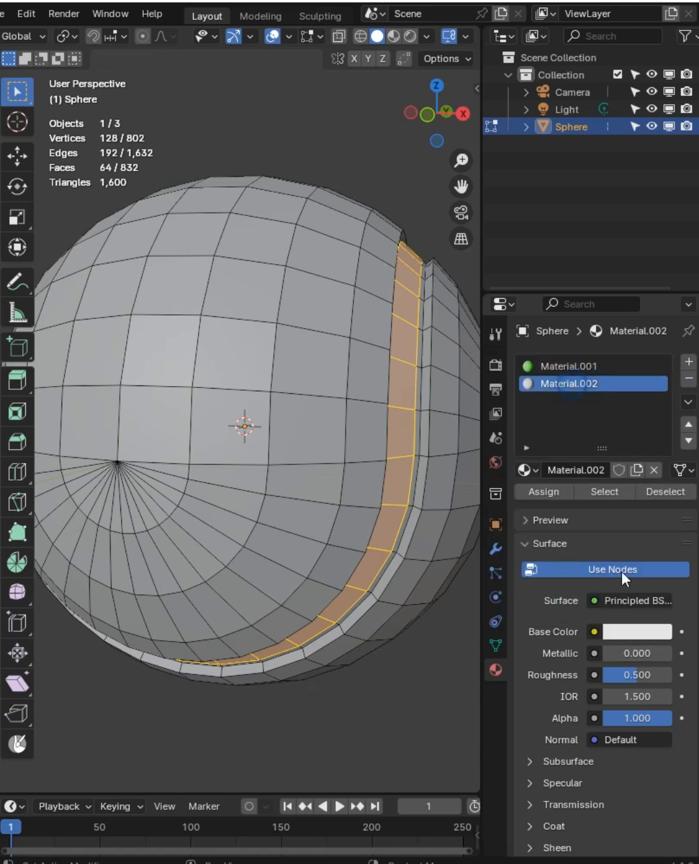
click(636, 632)
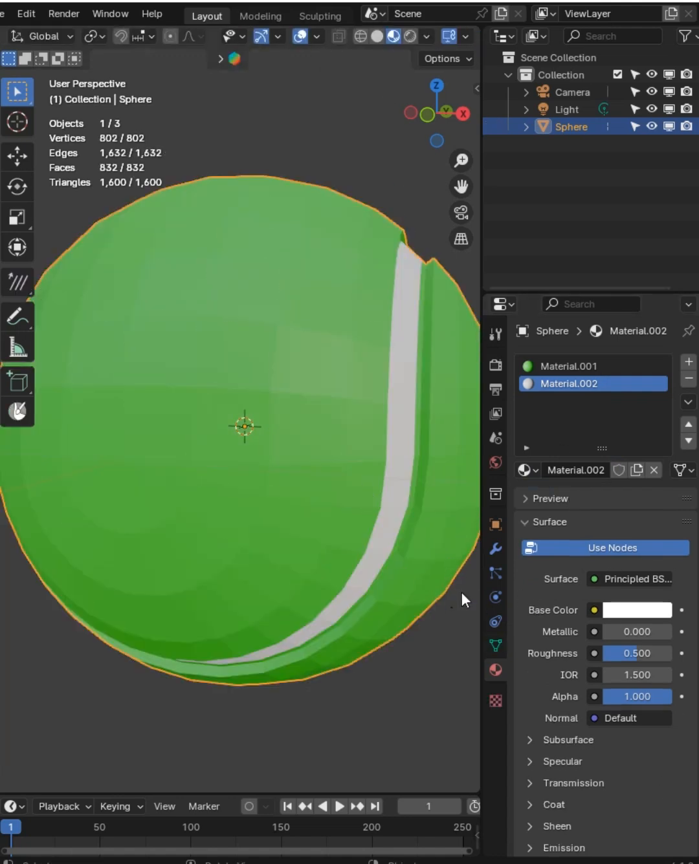
Add a Hair particle system with 0.06 m hair length and B-Spline render paths.
click(495, 549)
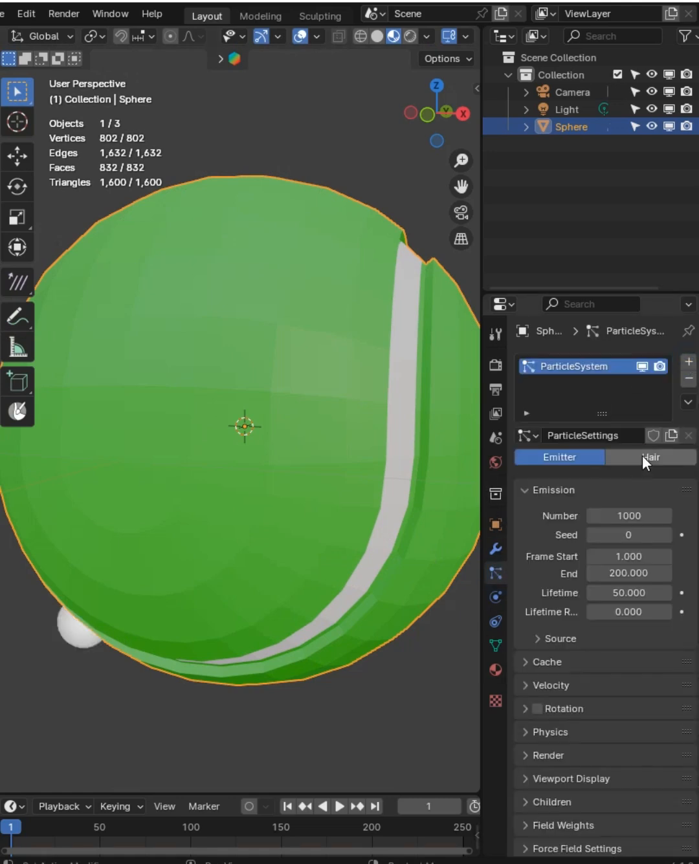
click(649, 457)
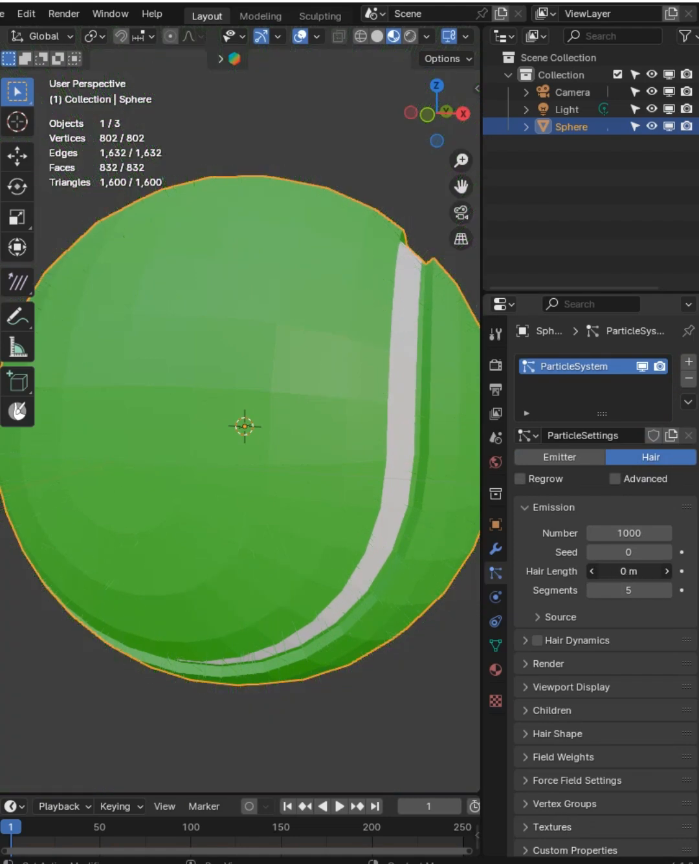
click(666, 571)
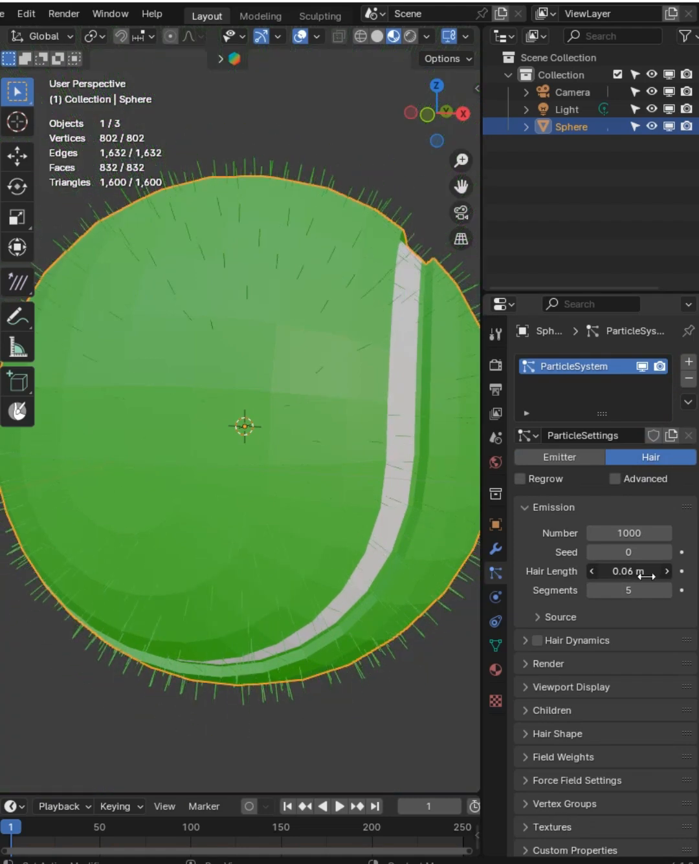
click(546, 663)
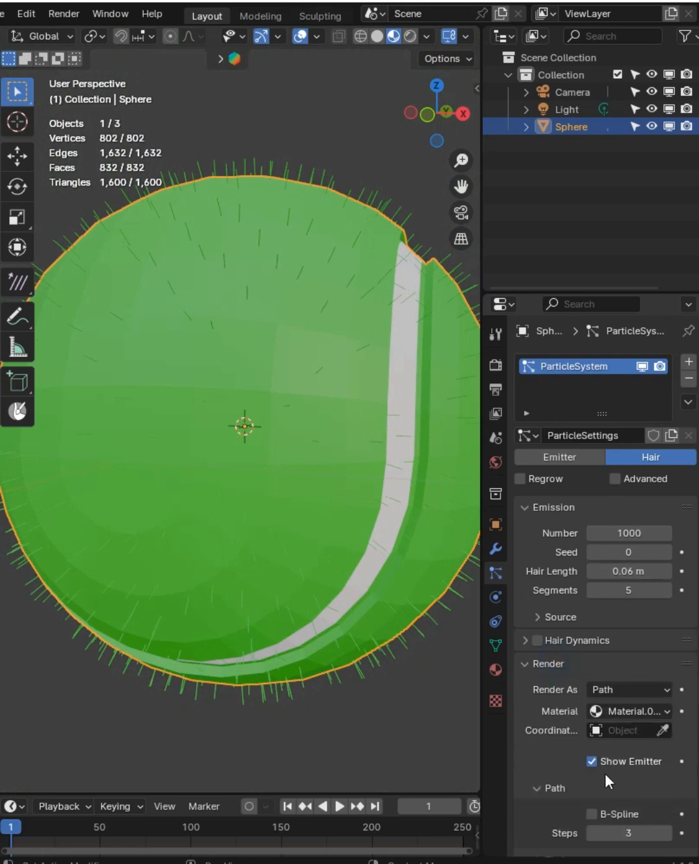
scroll(down, 3)
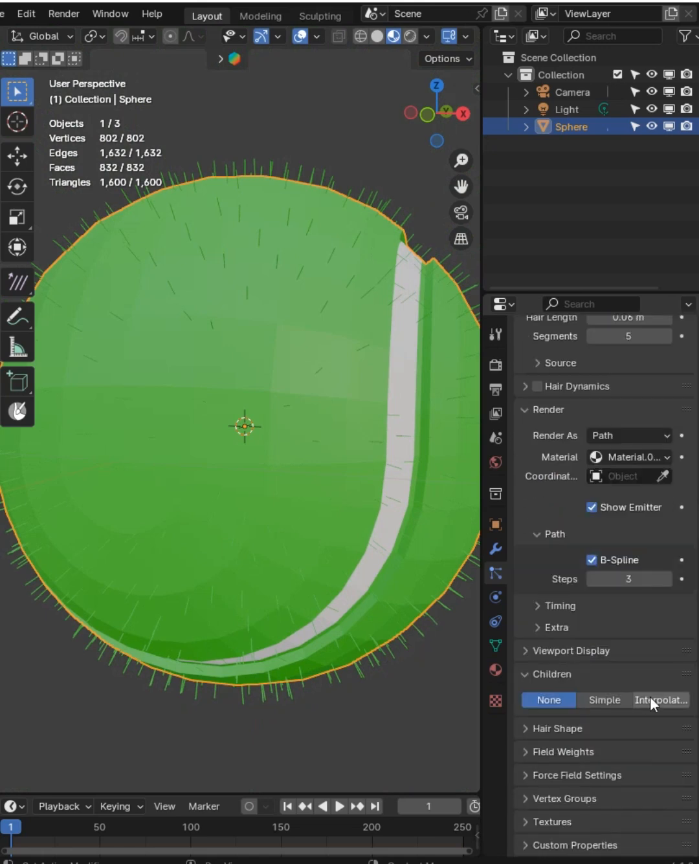
Enable Interpolated children and set Uniform, Size, Endpoint, Shape and Random roughness.
click(660, 699)
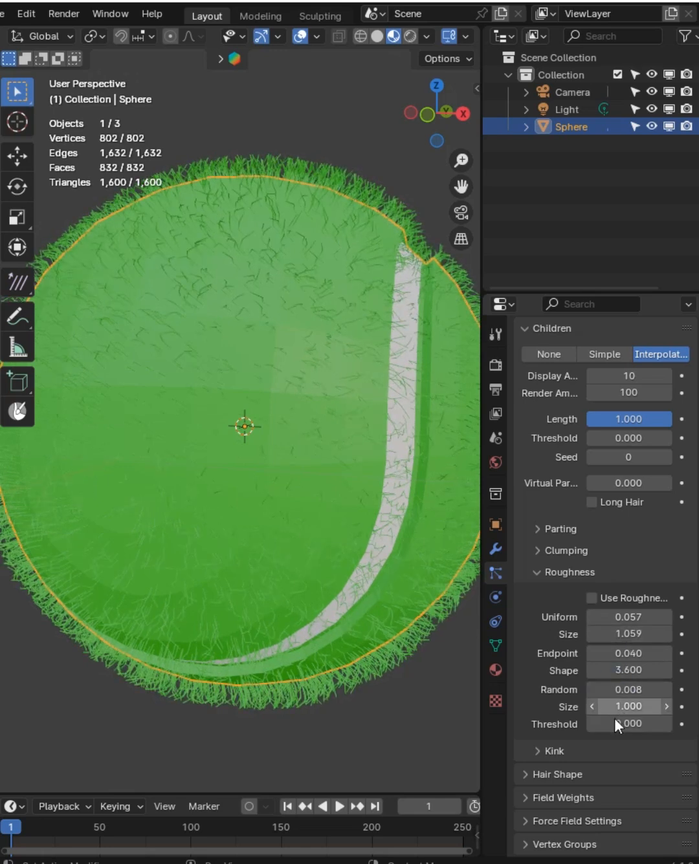
scroll(down, 3)
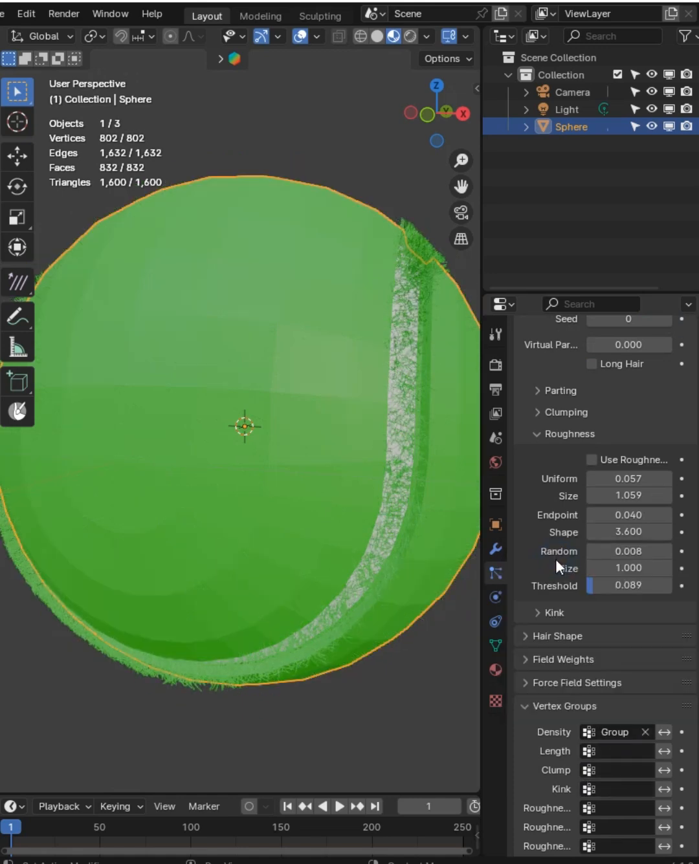
Drive hair density by the inverted Group vertex group with 0.089 random threshold.
click(663, 732)
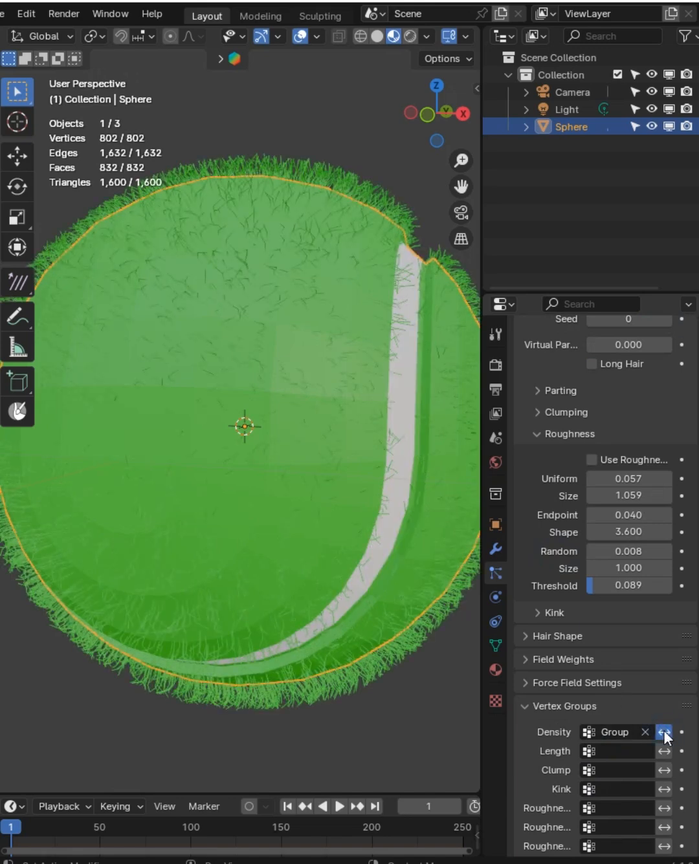
mouse_move(663, 733)
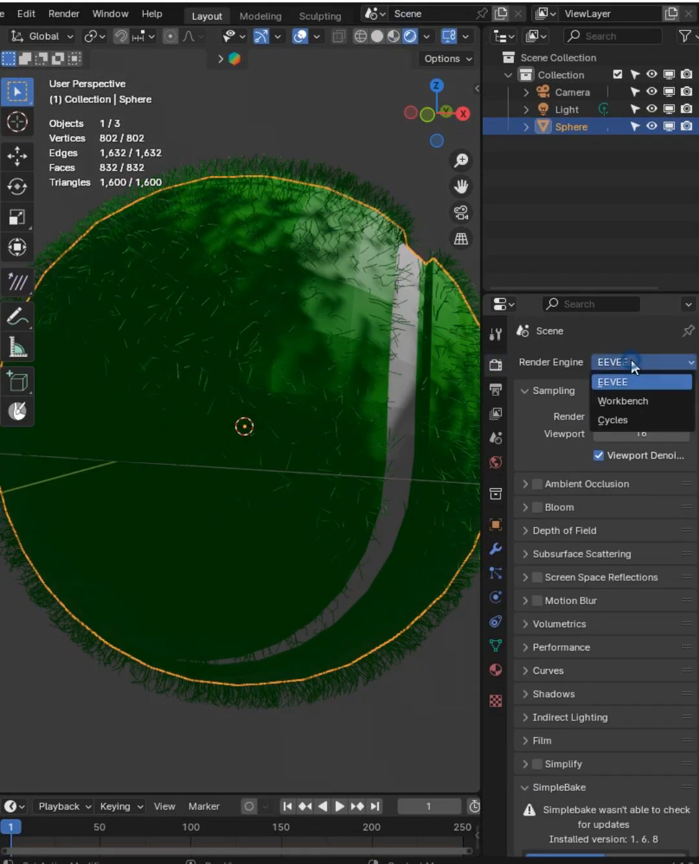
Set the render engine to Cycles and view the ball in Rendered shading.
click(612, 420)
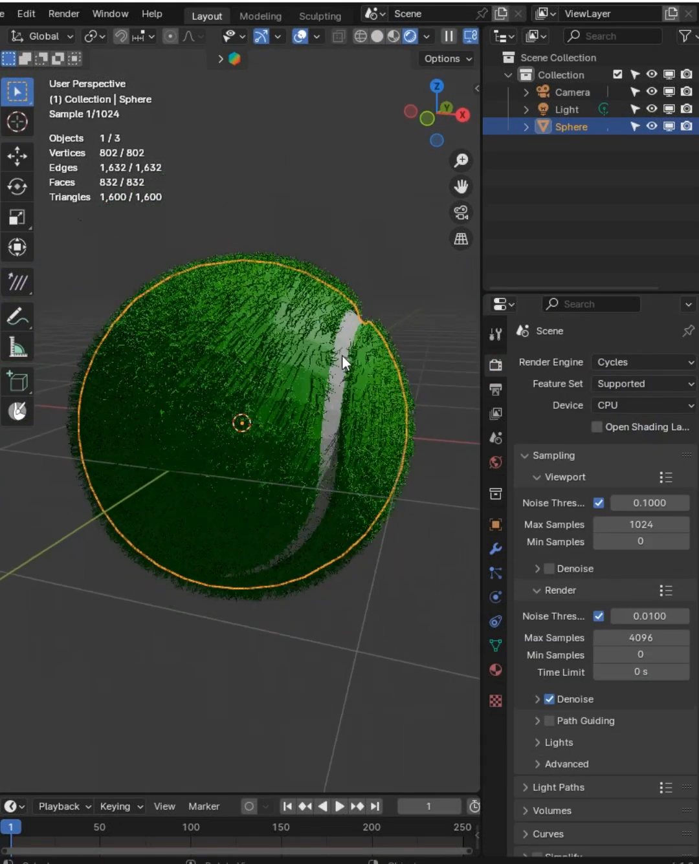